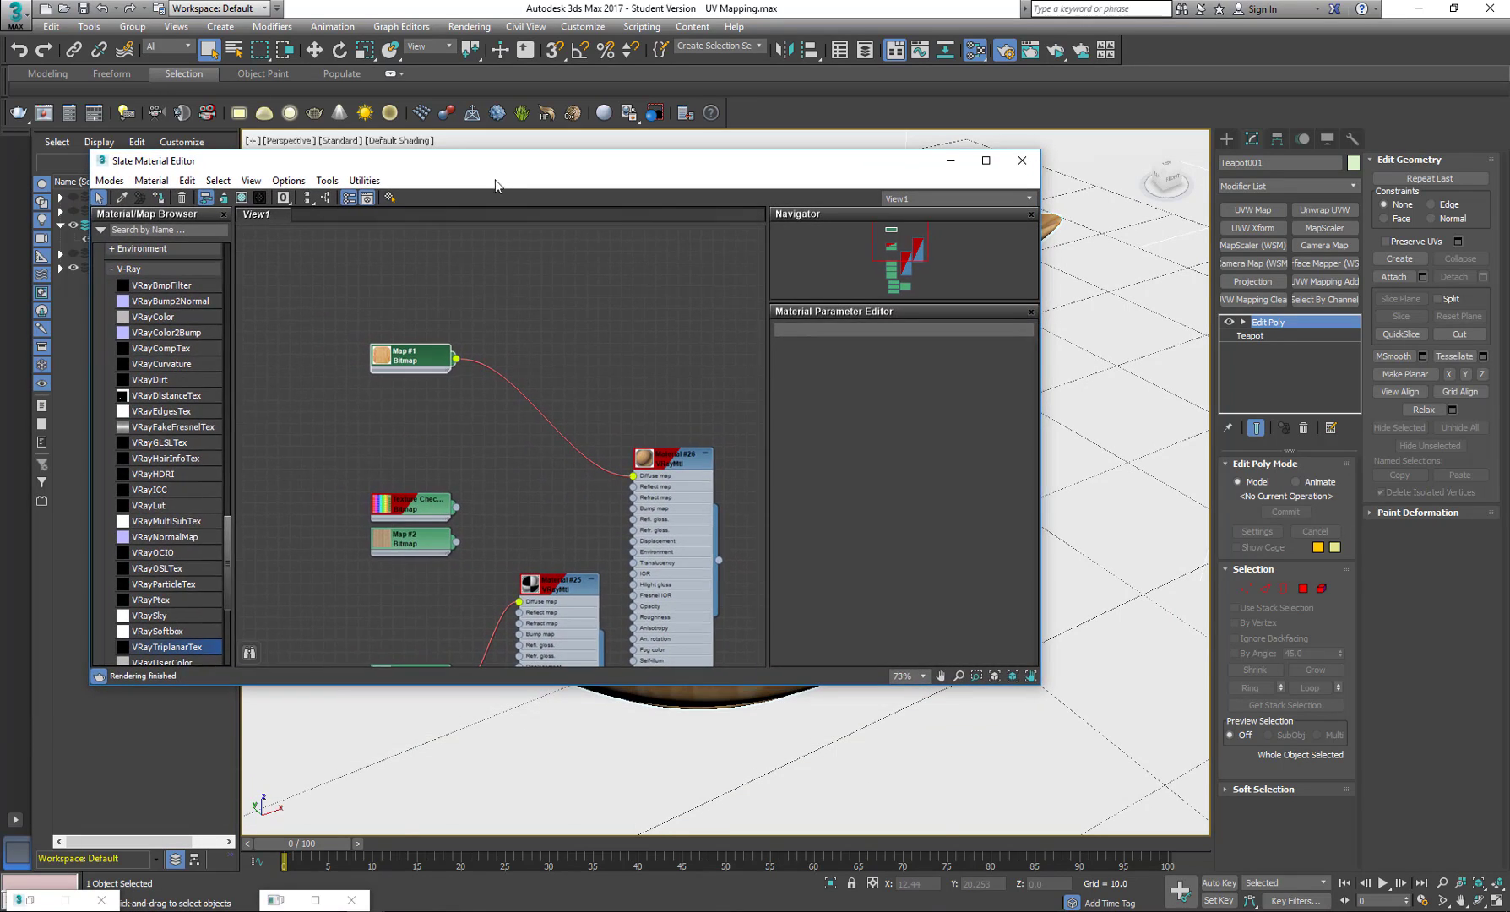
Step: Add a VRayTriplanarTex map and wire the wood bitmap into its texture input
scroll(down, 3)
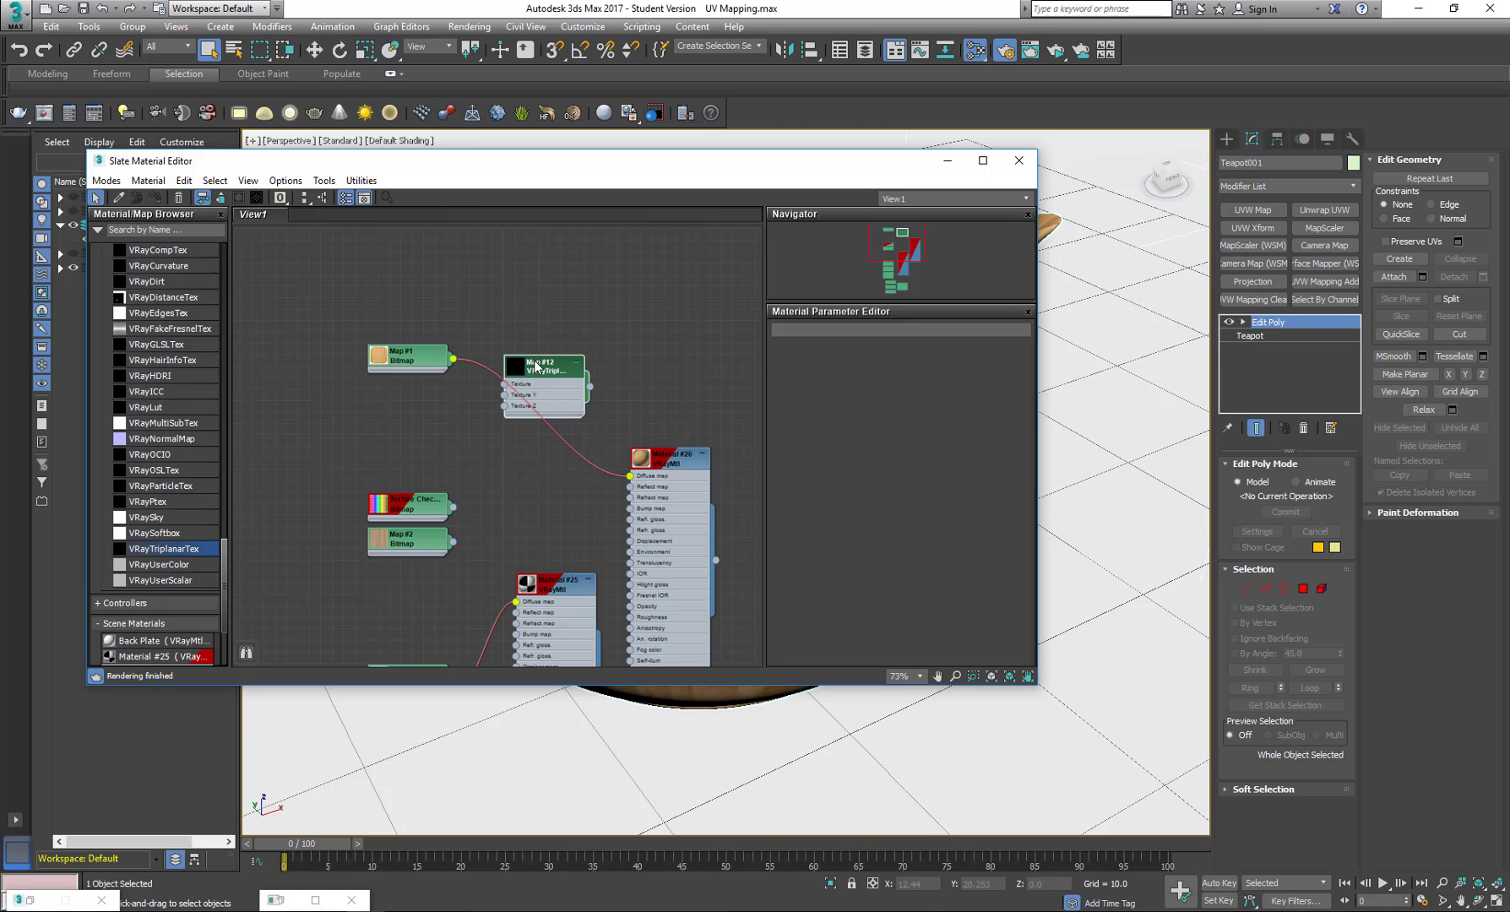
click(542, 365)
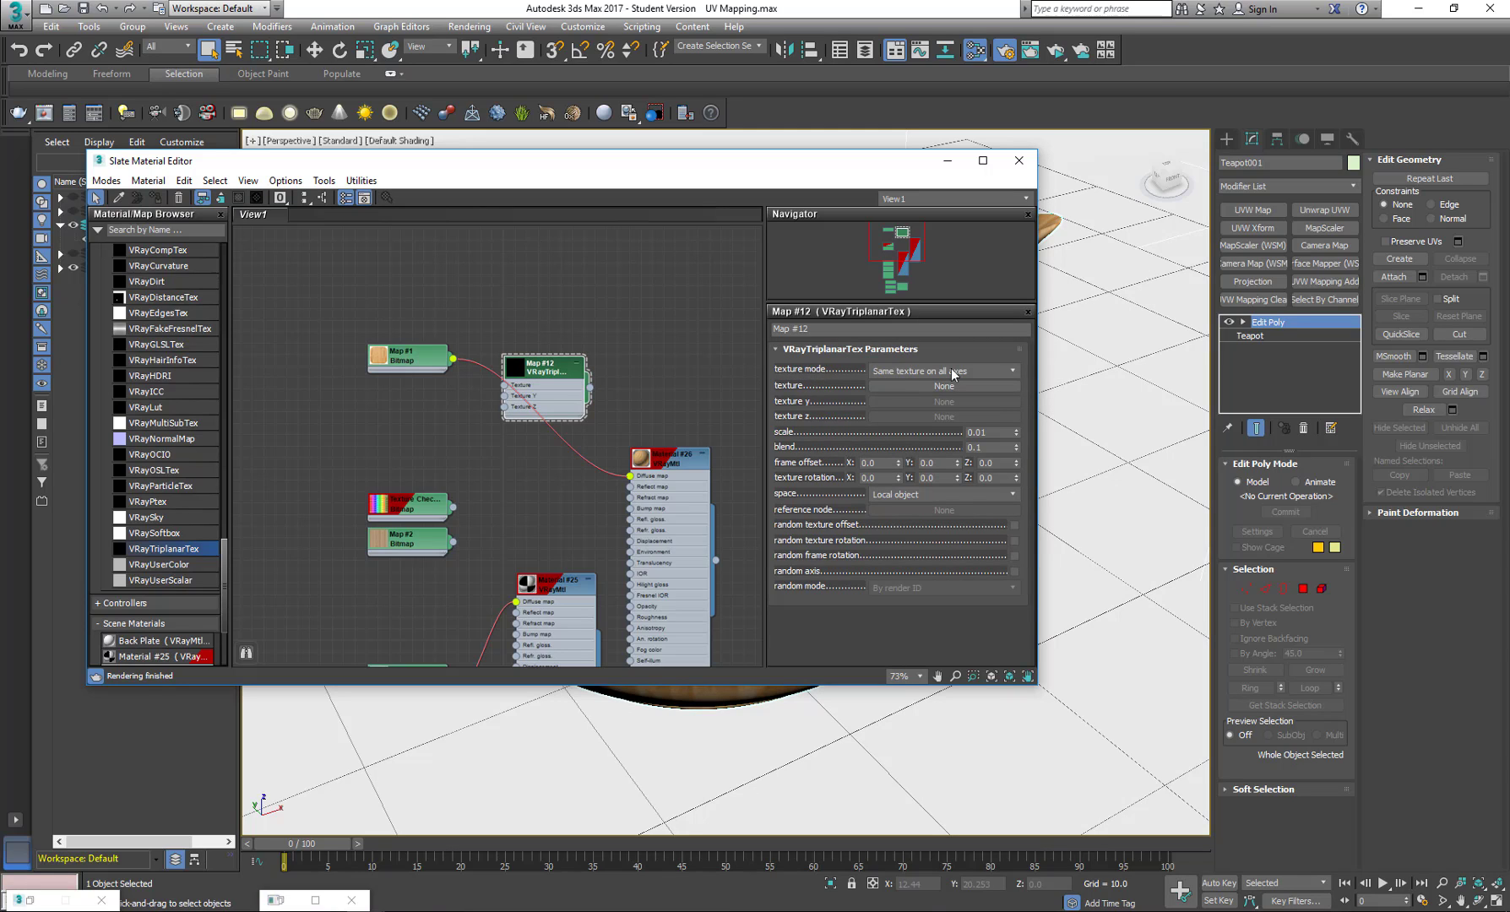
mouse_move(461, 373)
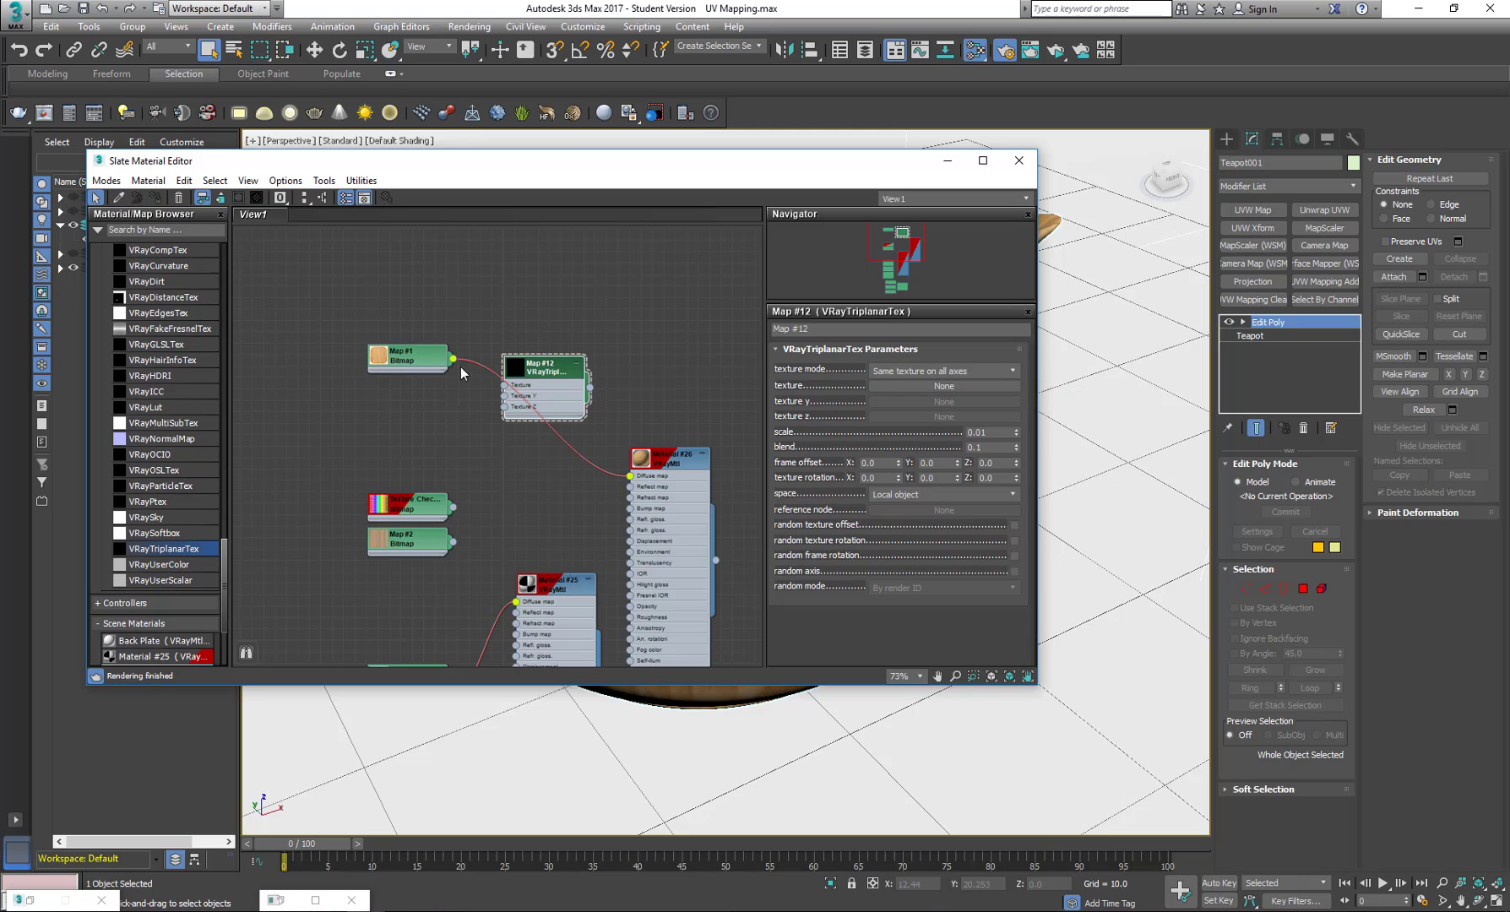
drag(453, 358, 504, 384)
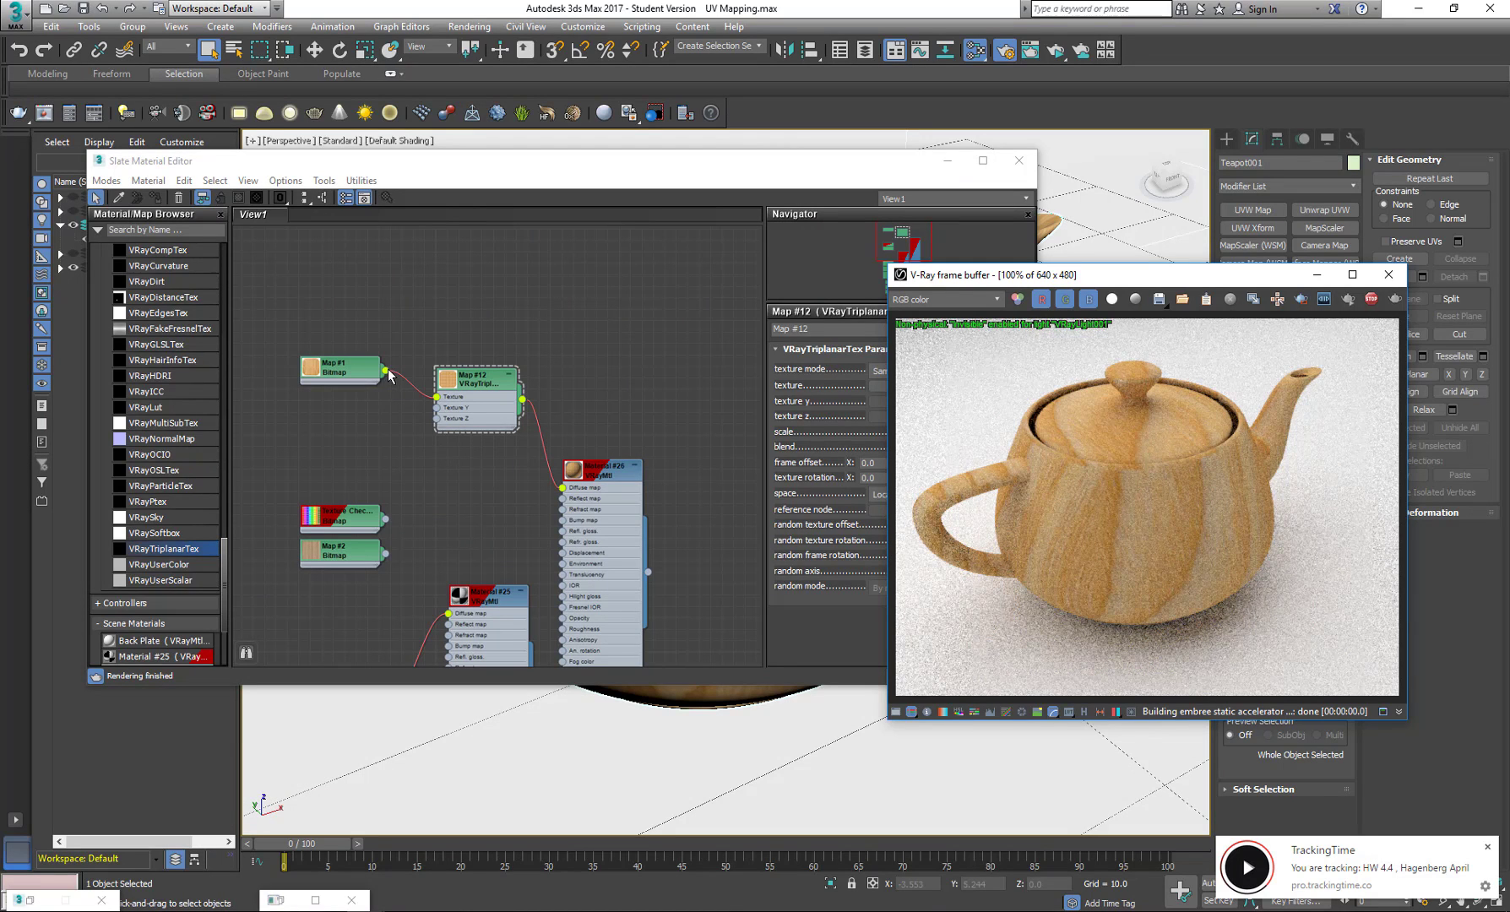
Step: Show the VRayColor-based triplanar example with its cyan teapot render
click(616, 461)
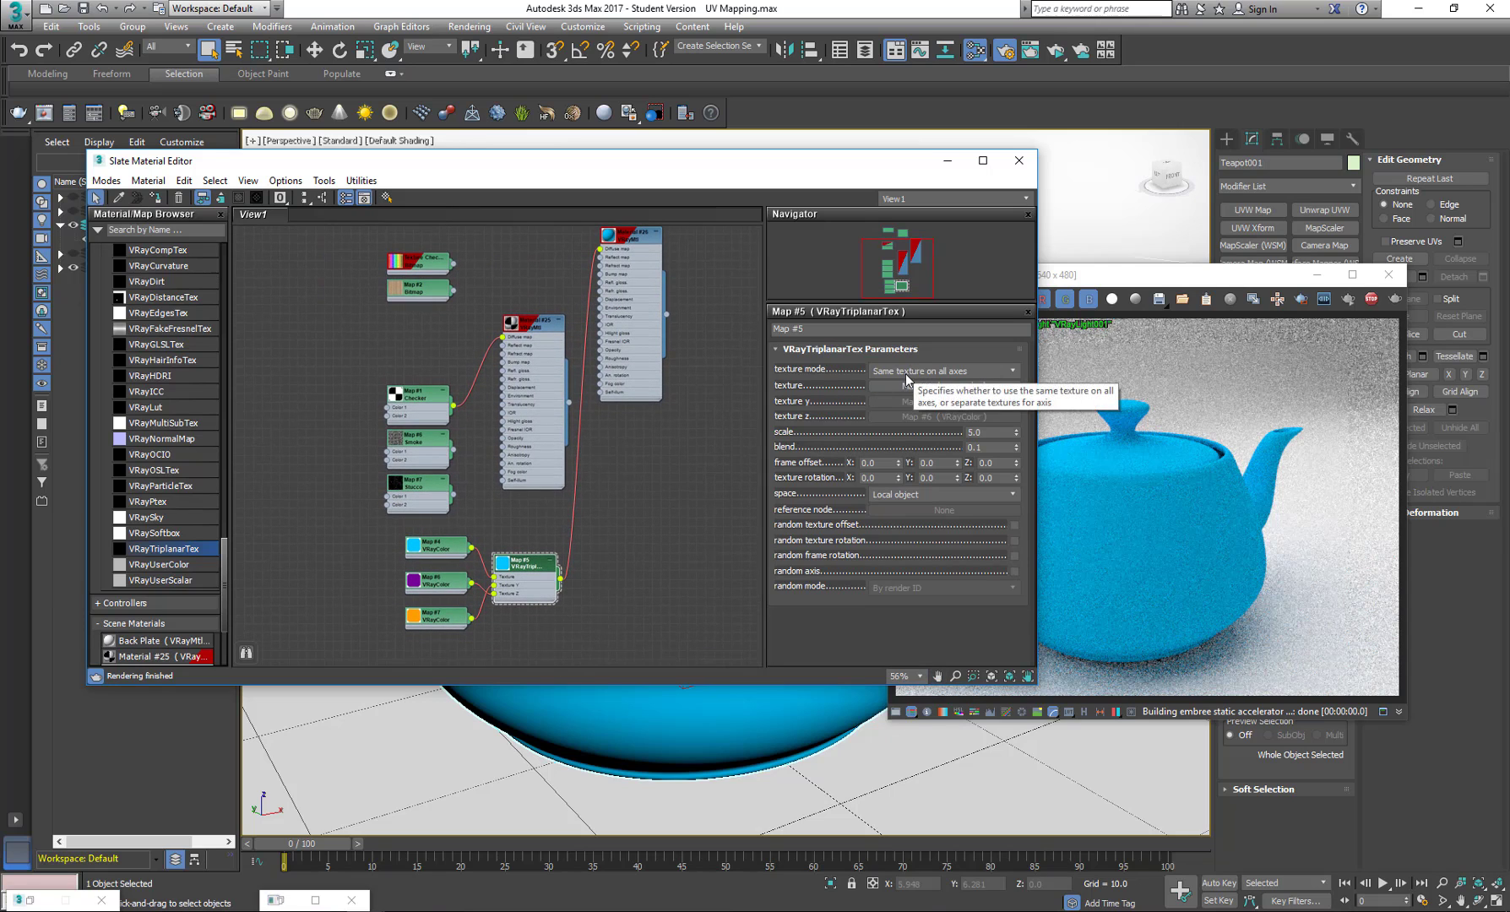
Step: Select the Map #12 wood triplanar node and re-render the finely tiled teapot
click(941, 371)
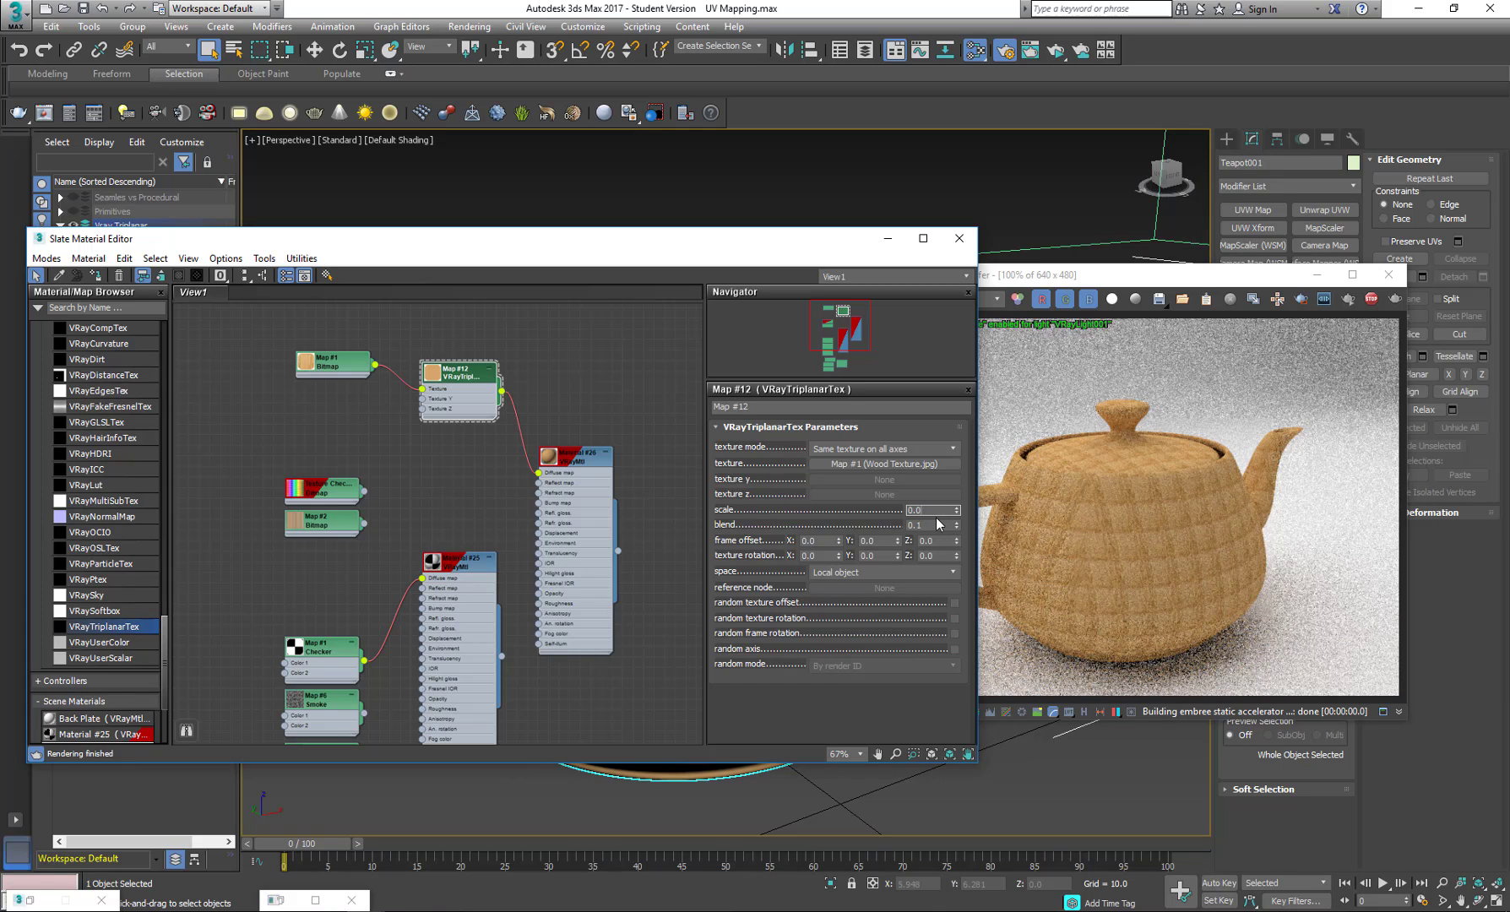
Step: Set the triplanar texture scale to 0.01 and view the broad-striped render
click(955, 506)
text(1)
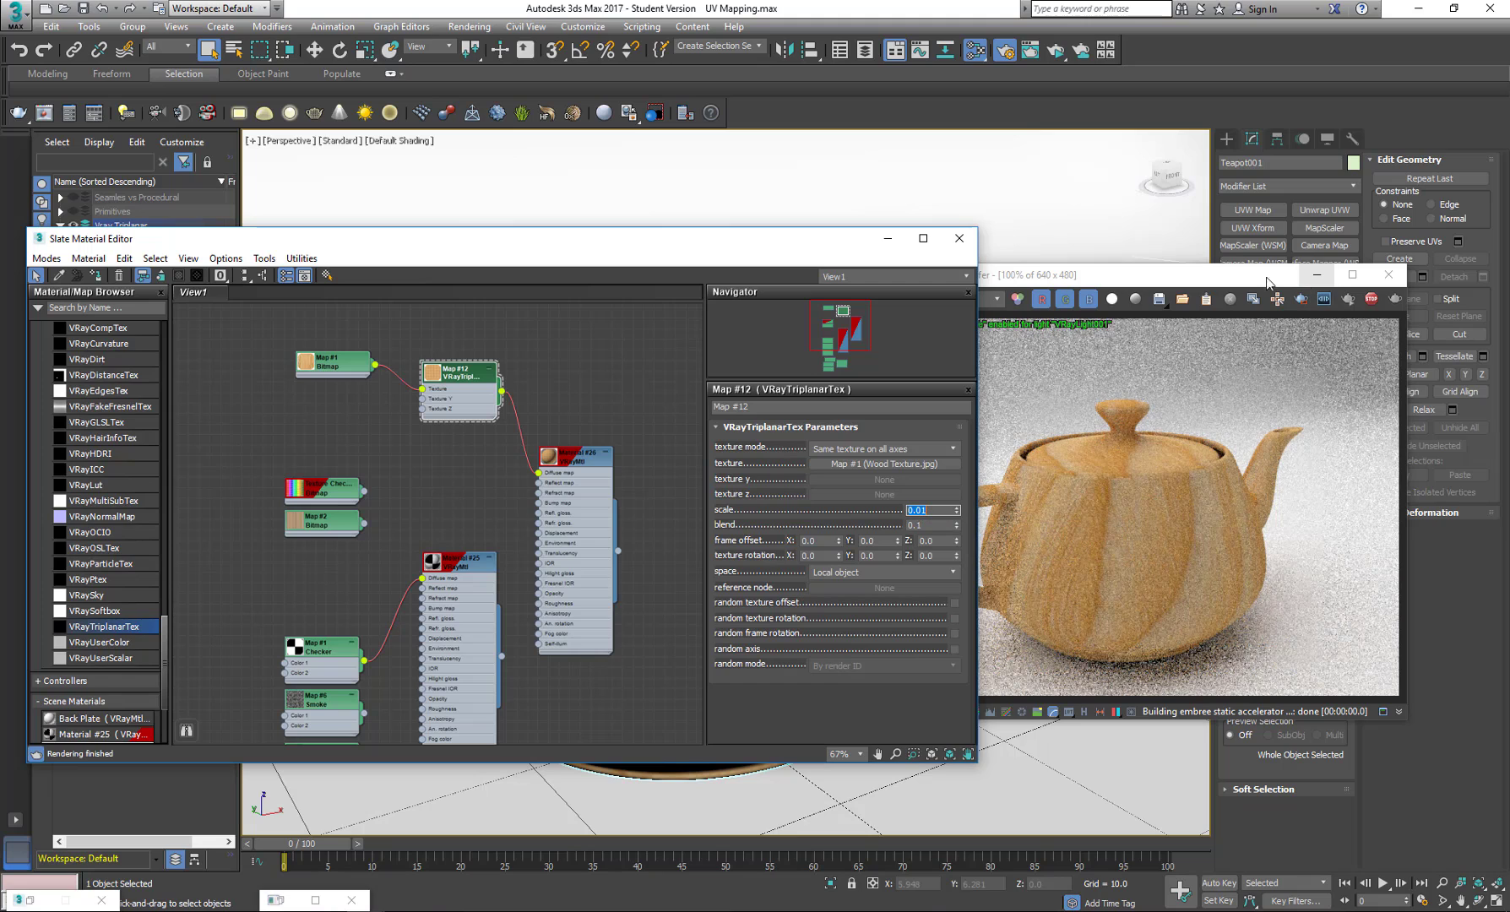
click(956, 238)
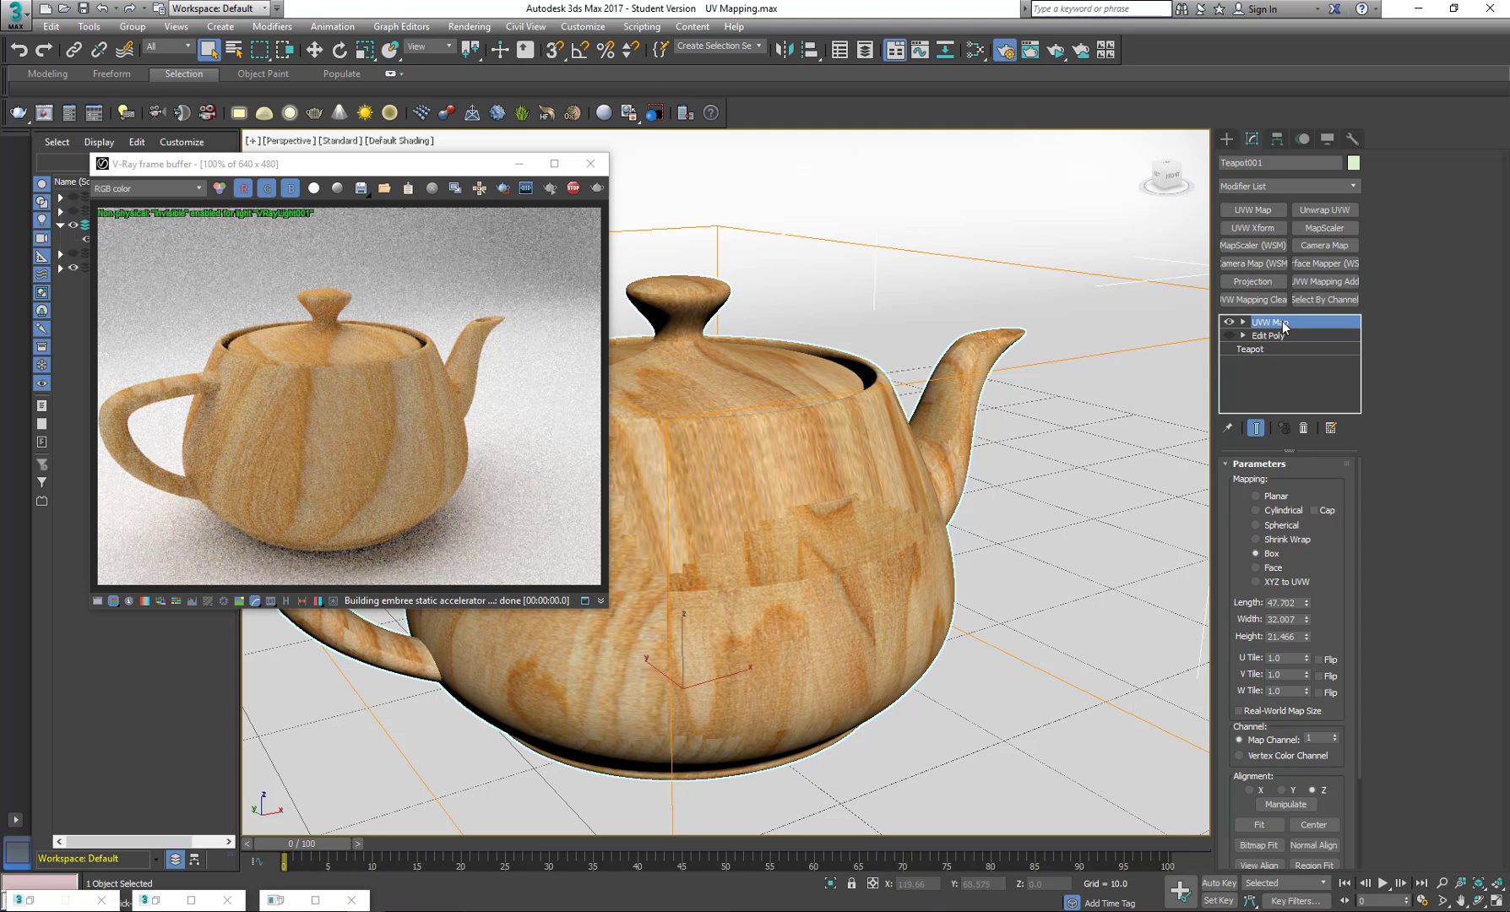
Step: Delete the UVW Map modifier, leaving Edit Poly on top of the teapot stack
right_click(1270, 322)
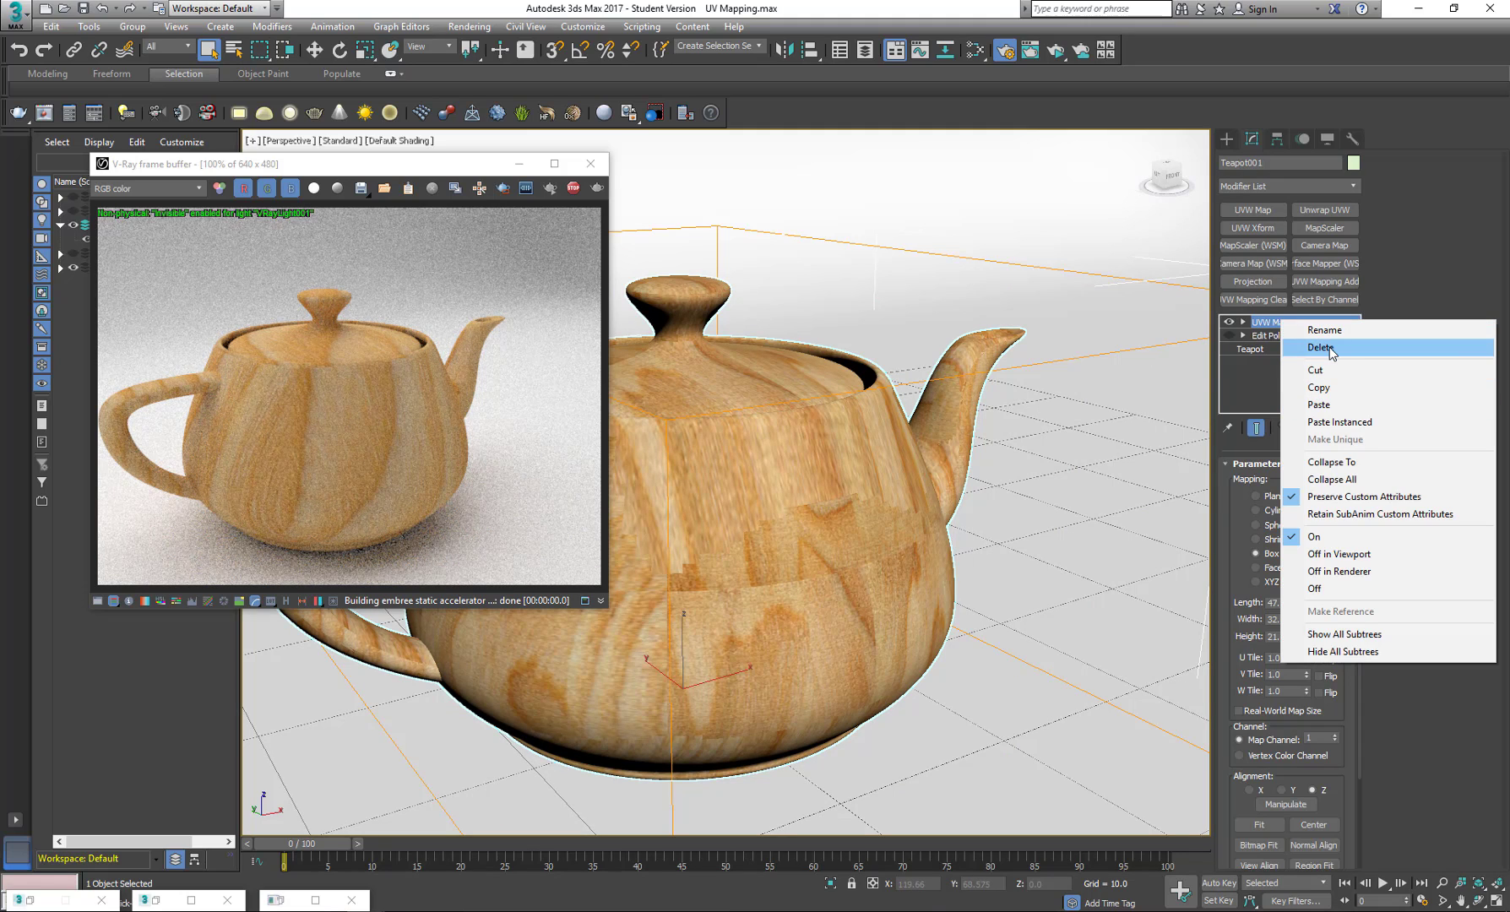
click(1320, 348)
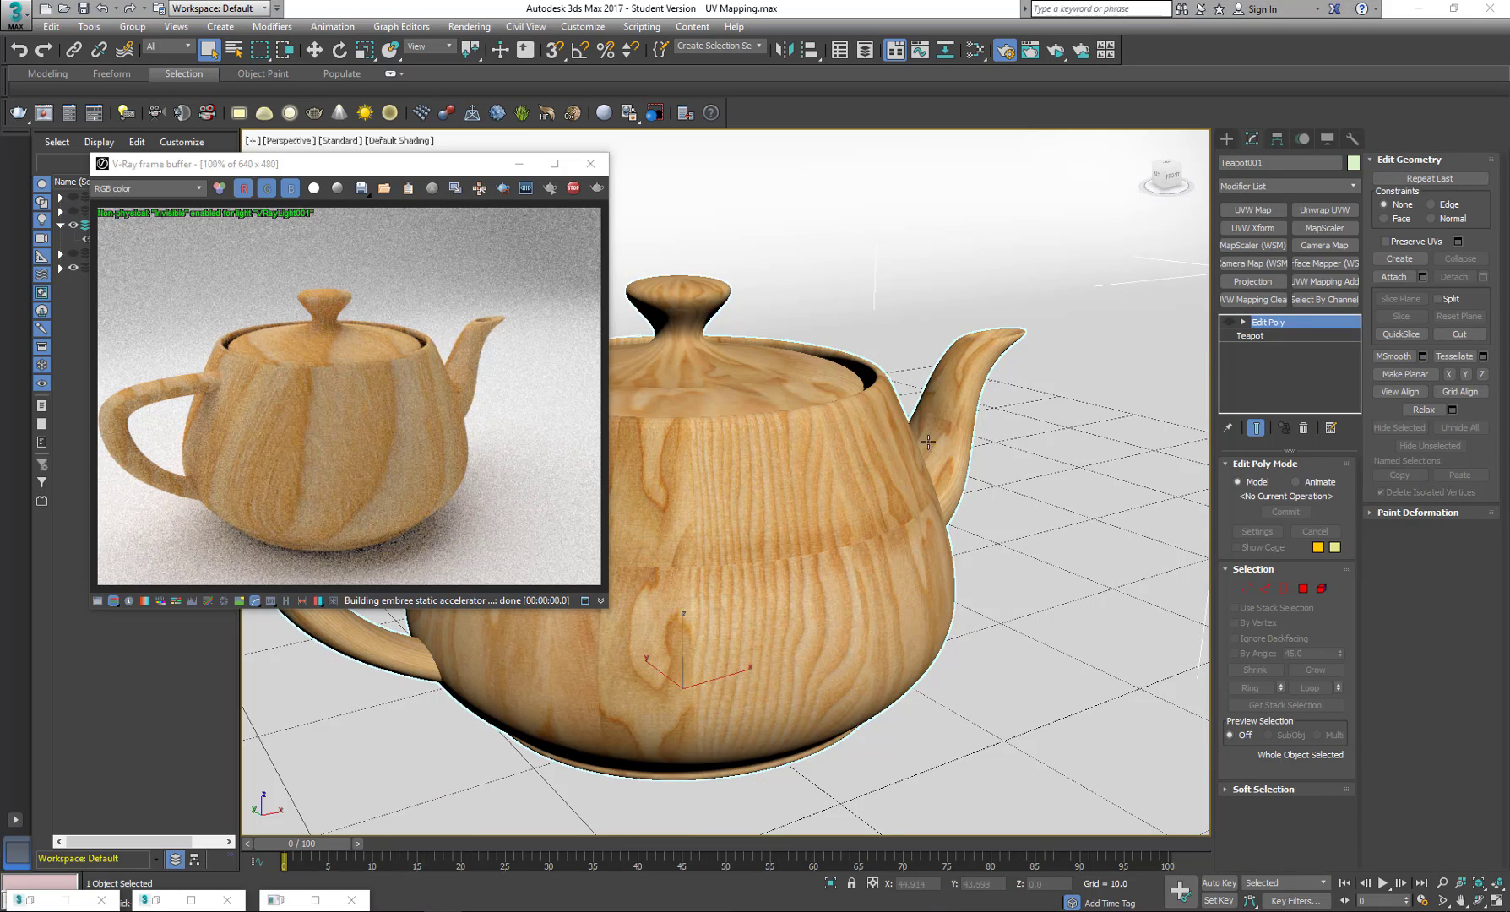
mouse_move(876, 479)
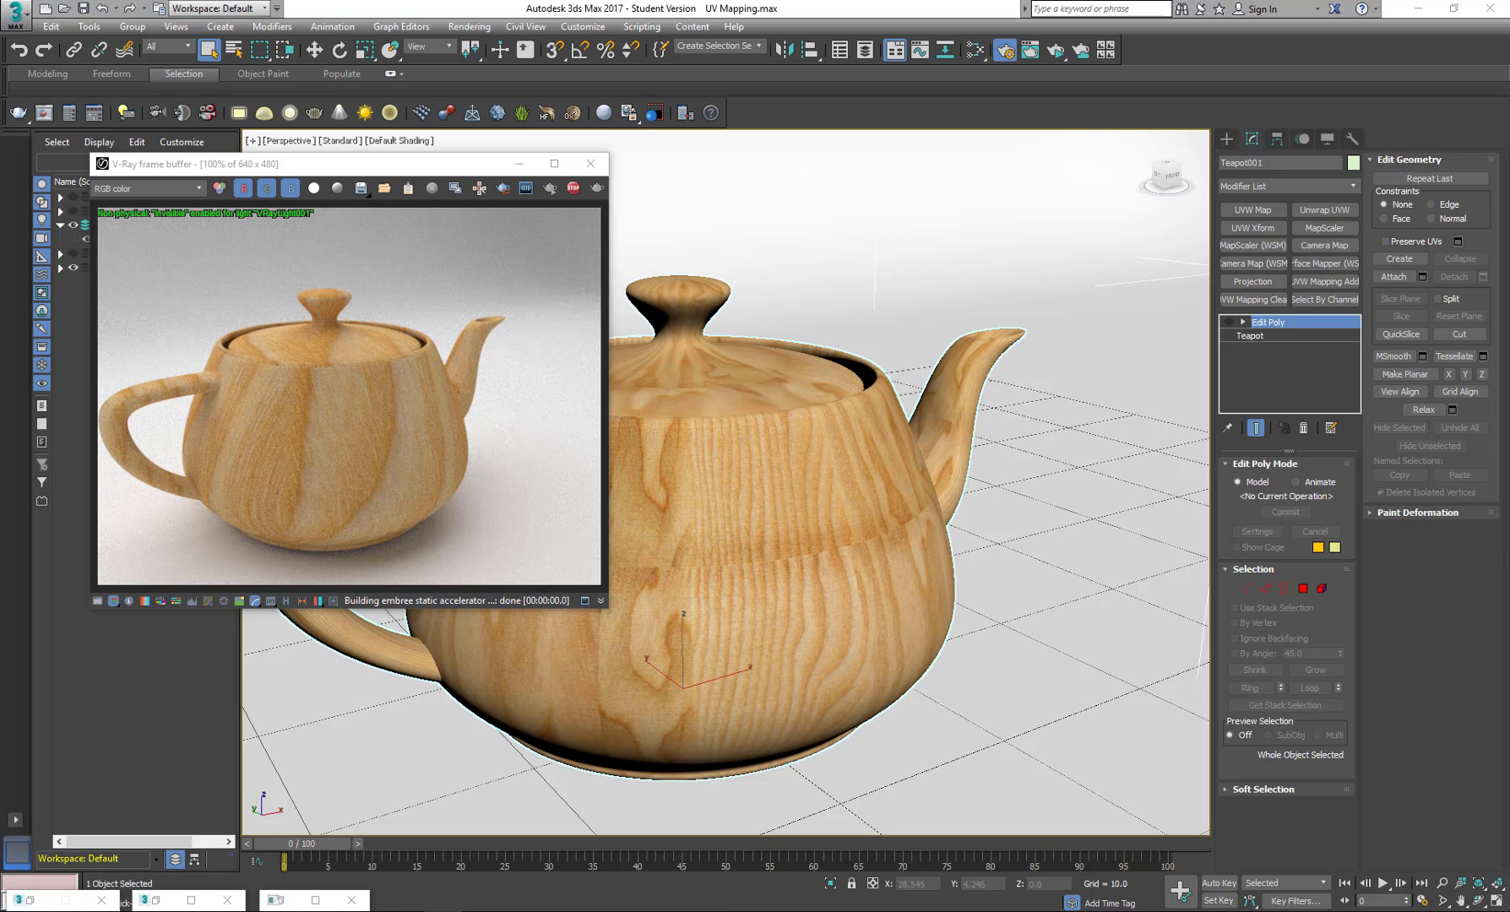
mouse_move(259, 335)
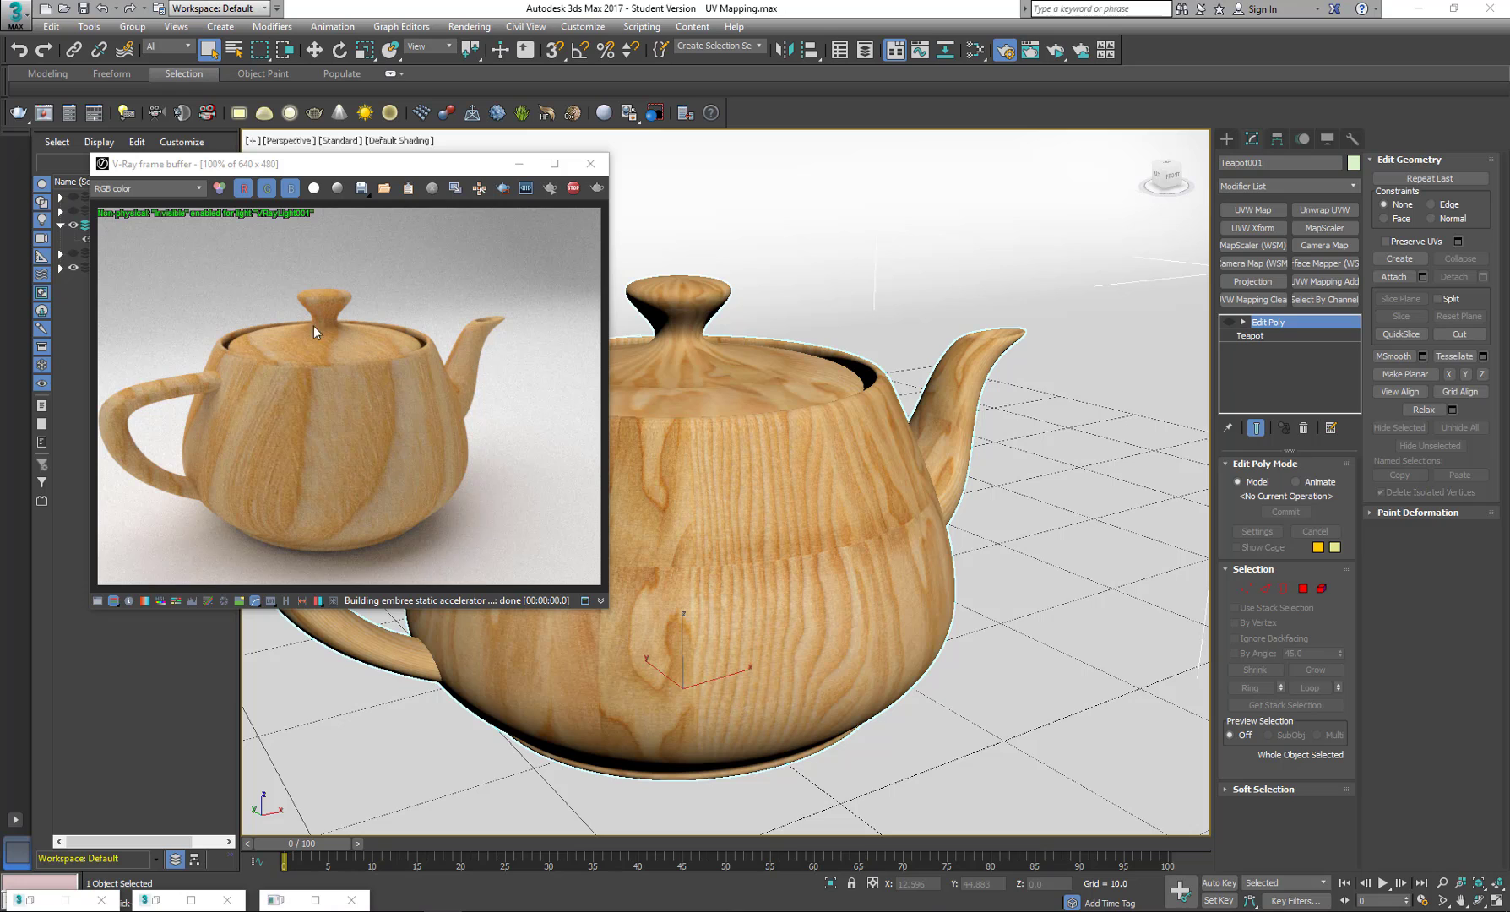
mouse_move(439, 517)
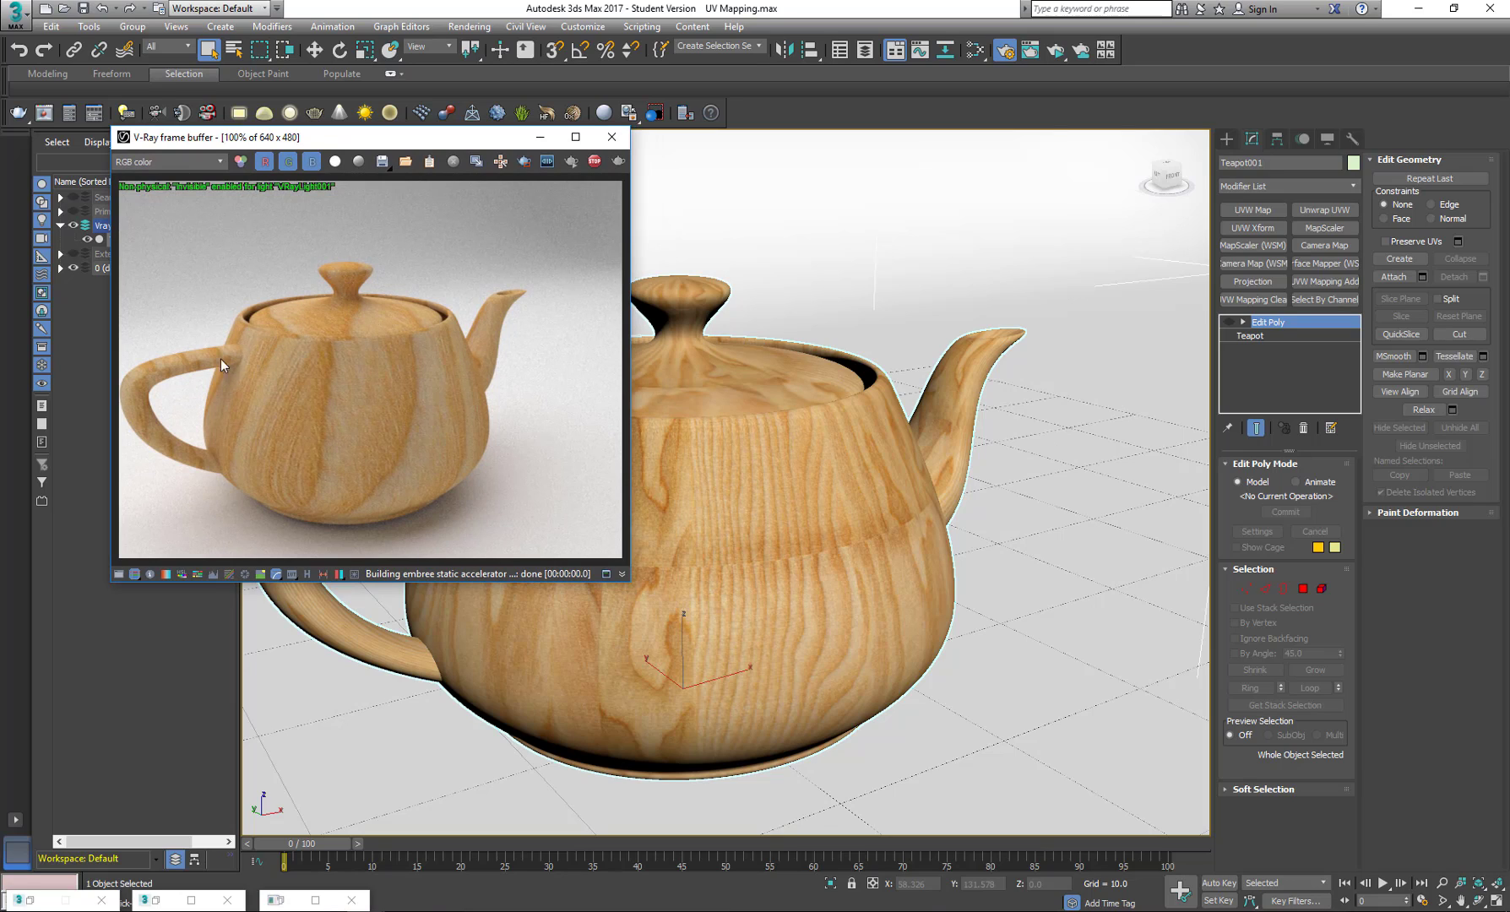
mouse_move(373, 314)
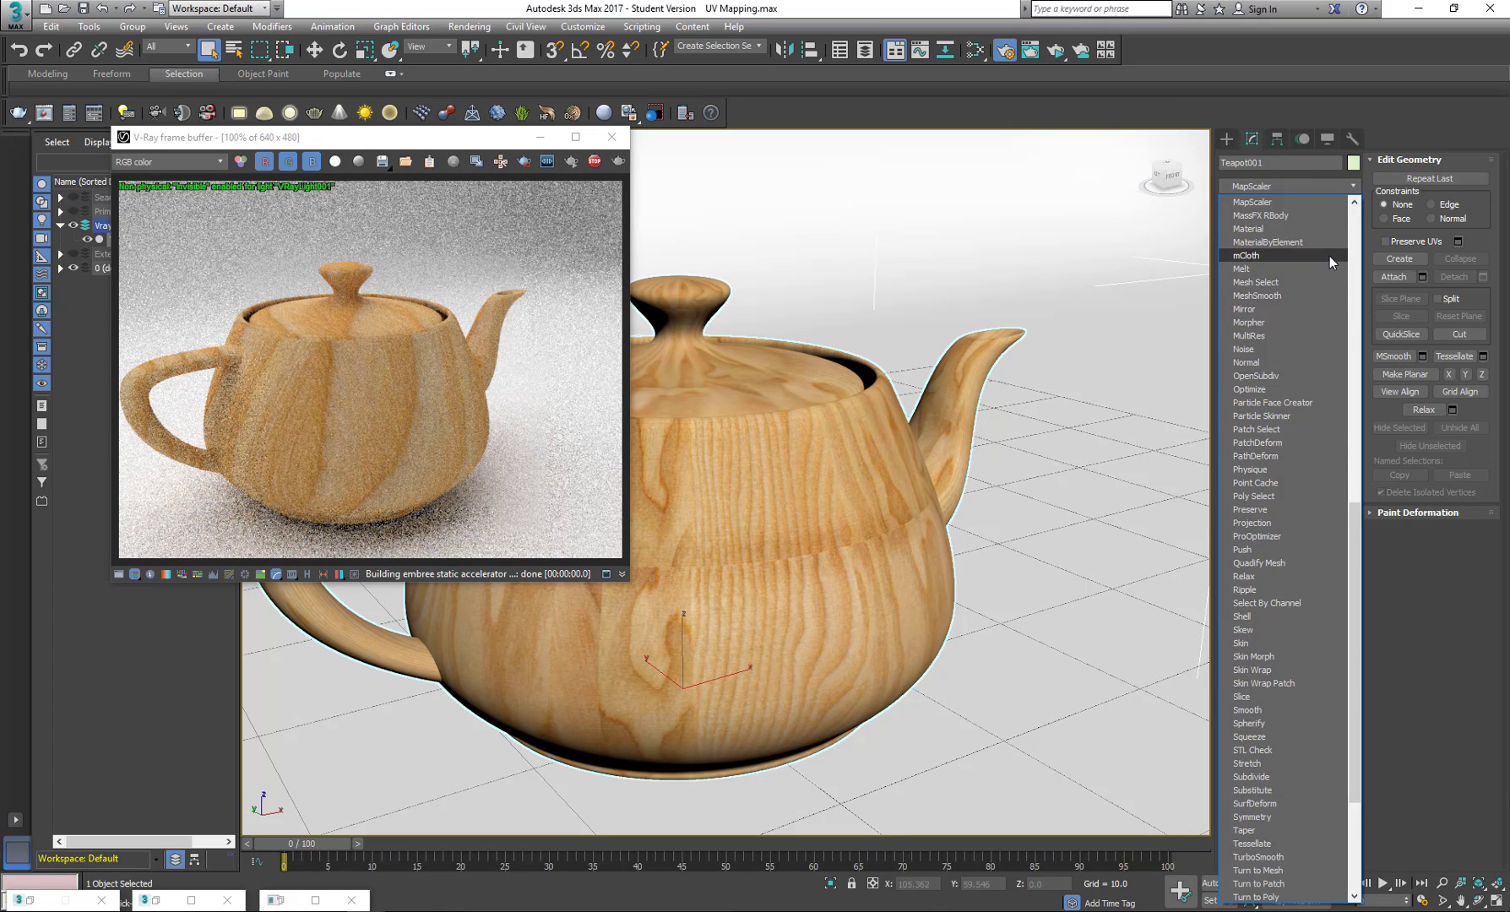
Step: Add MaterialByElement with random distribution across 10 material IDs
click(1267, 241)
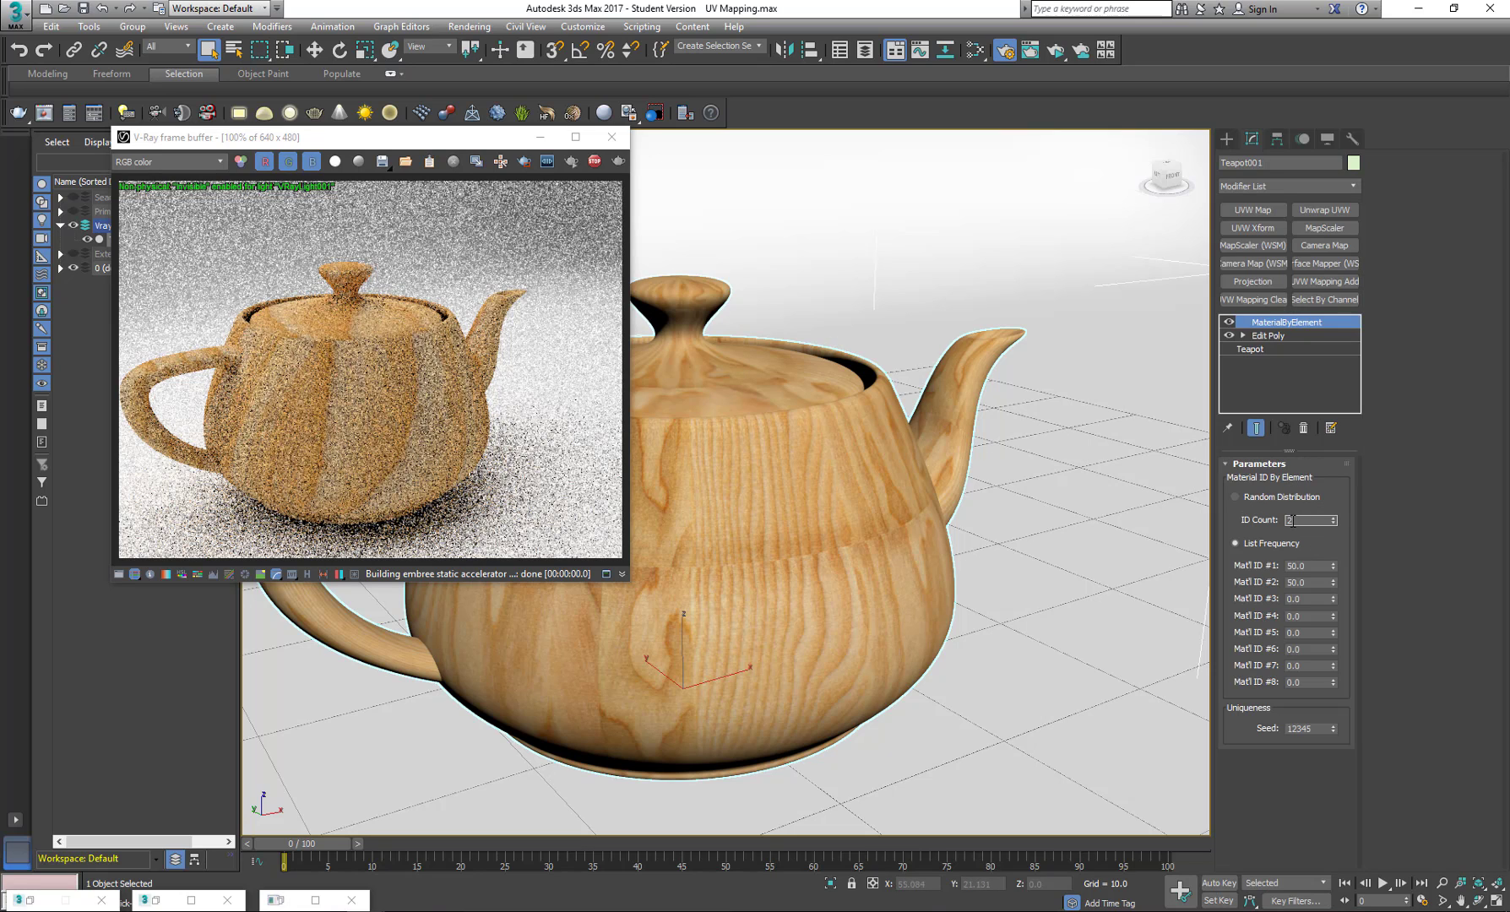
click(1235, 496)
text(10)
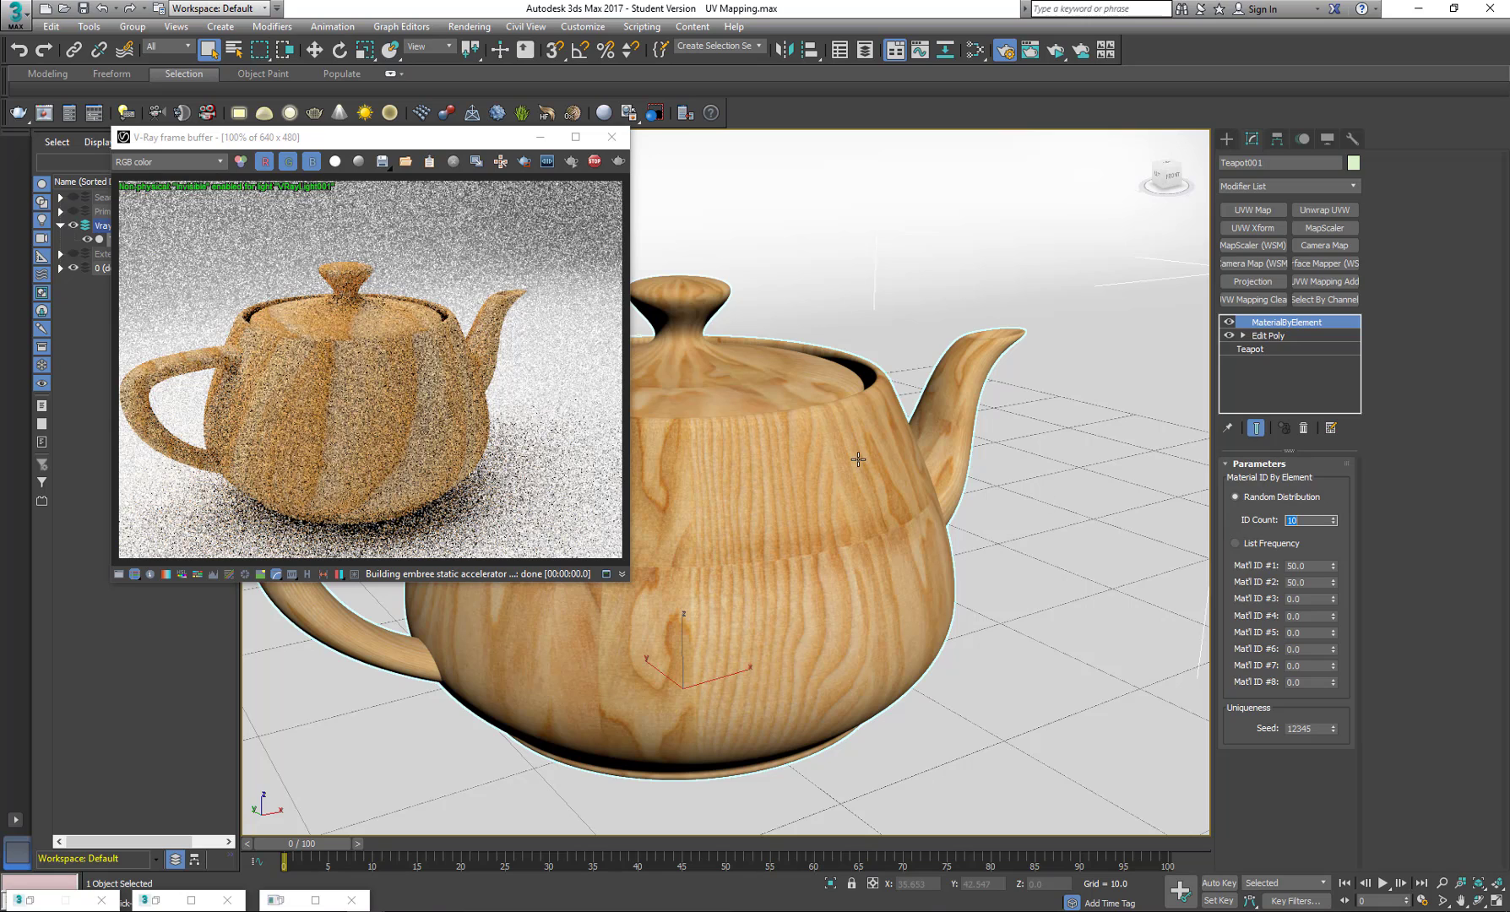
click(974, 50)
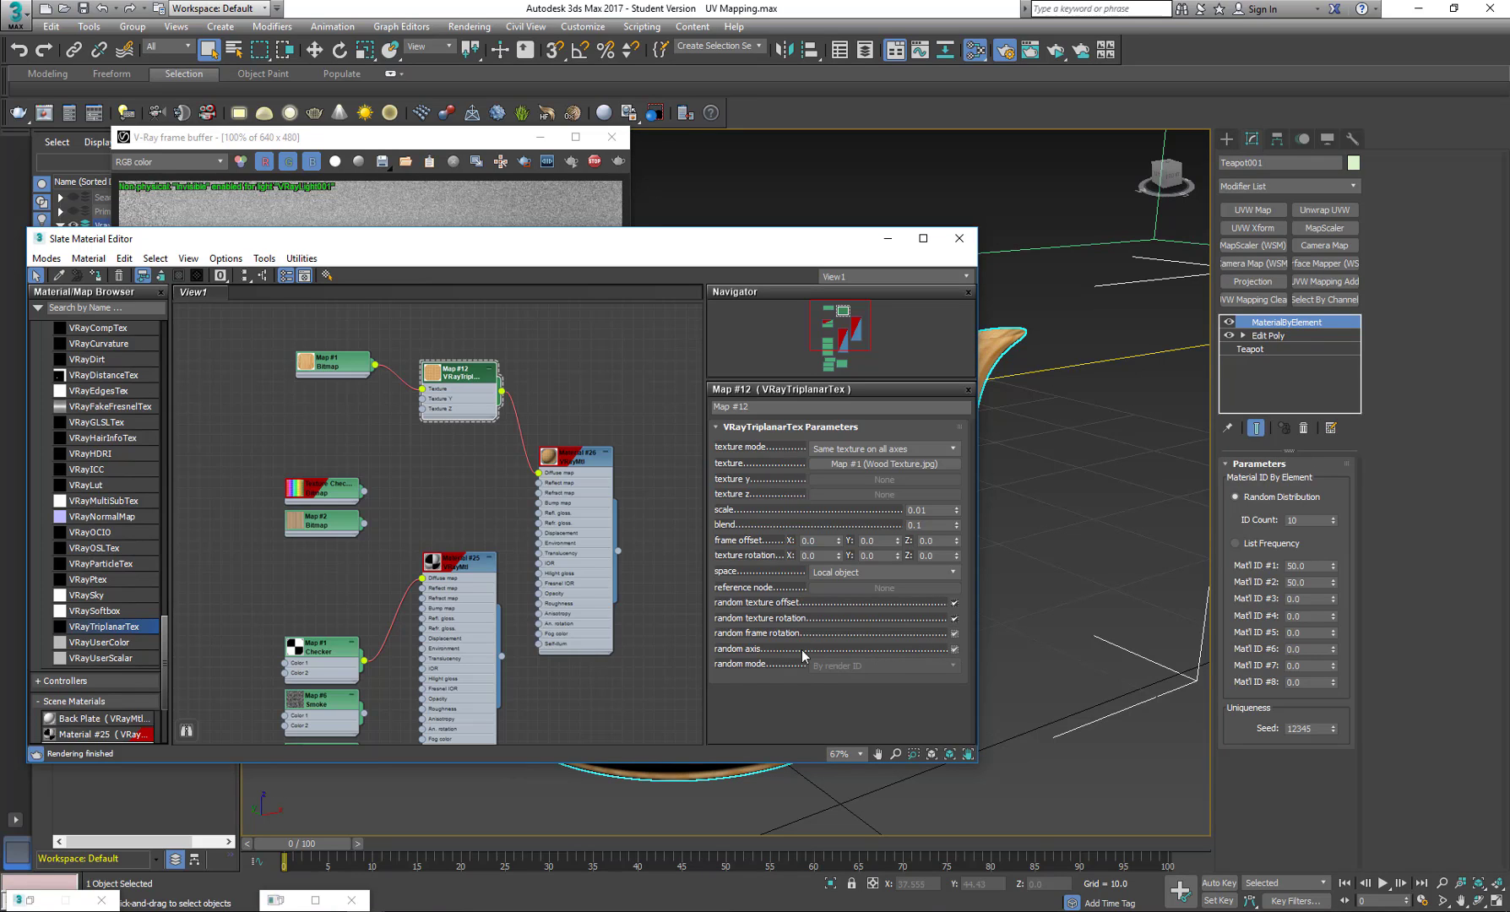
Step: Set the triplanar random mode to By face ID and re-render the varied grain
click(882, 664)
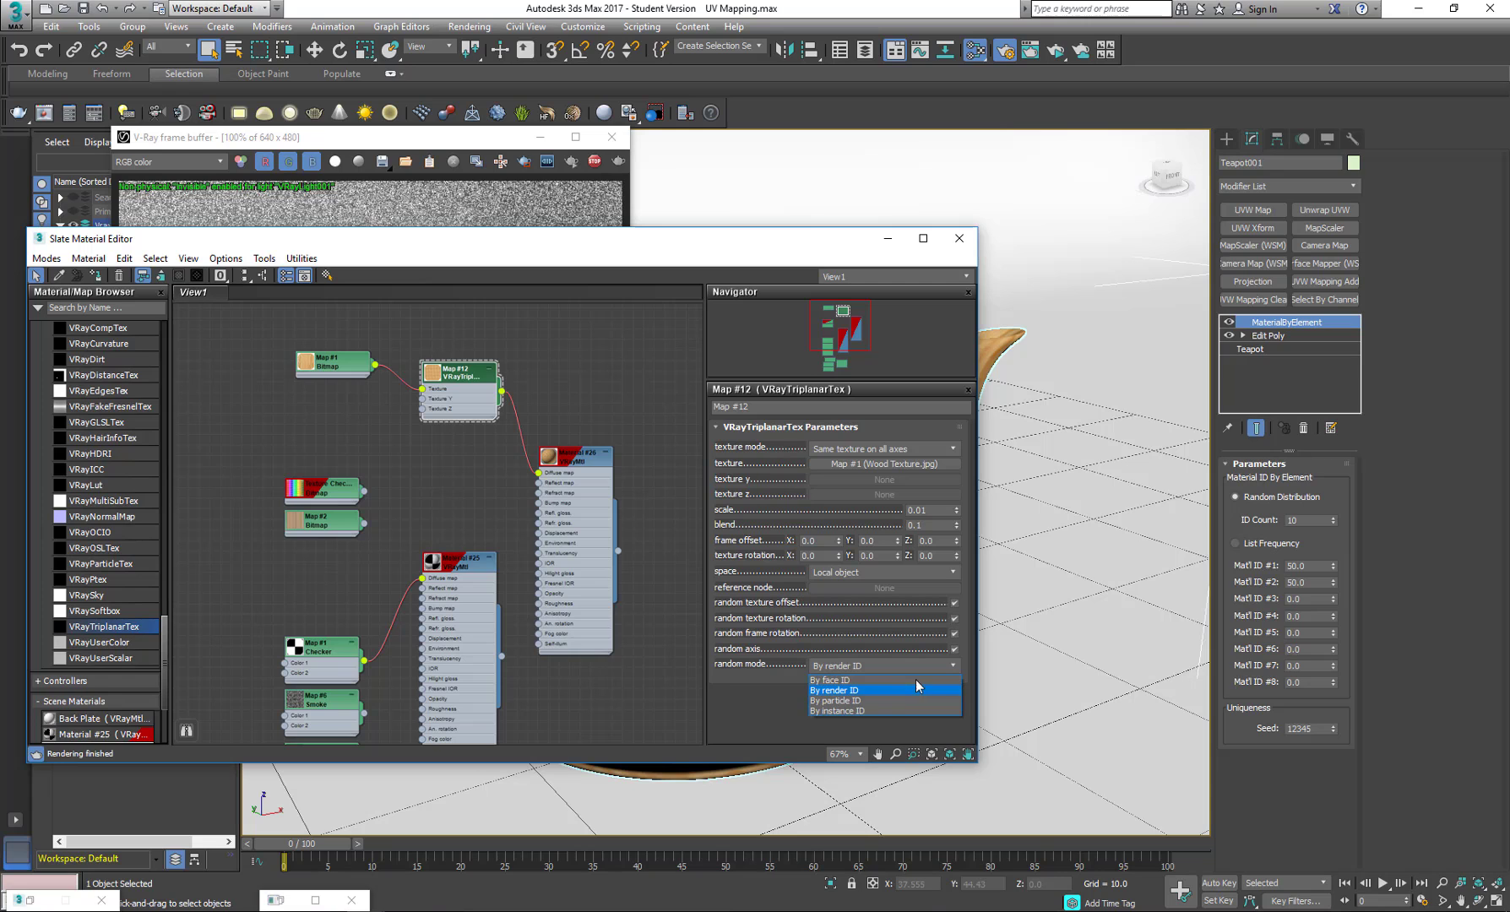
click(831, 679)
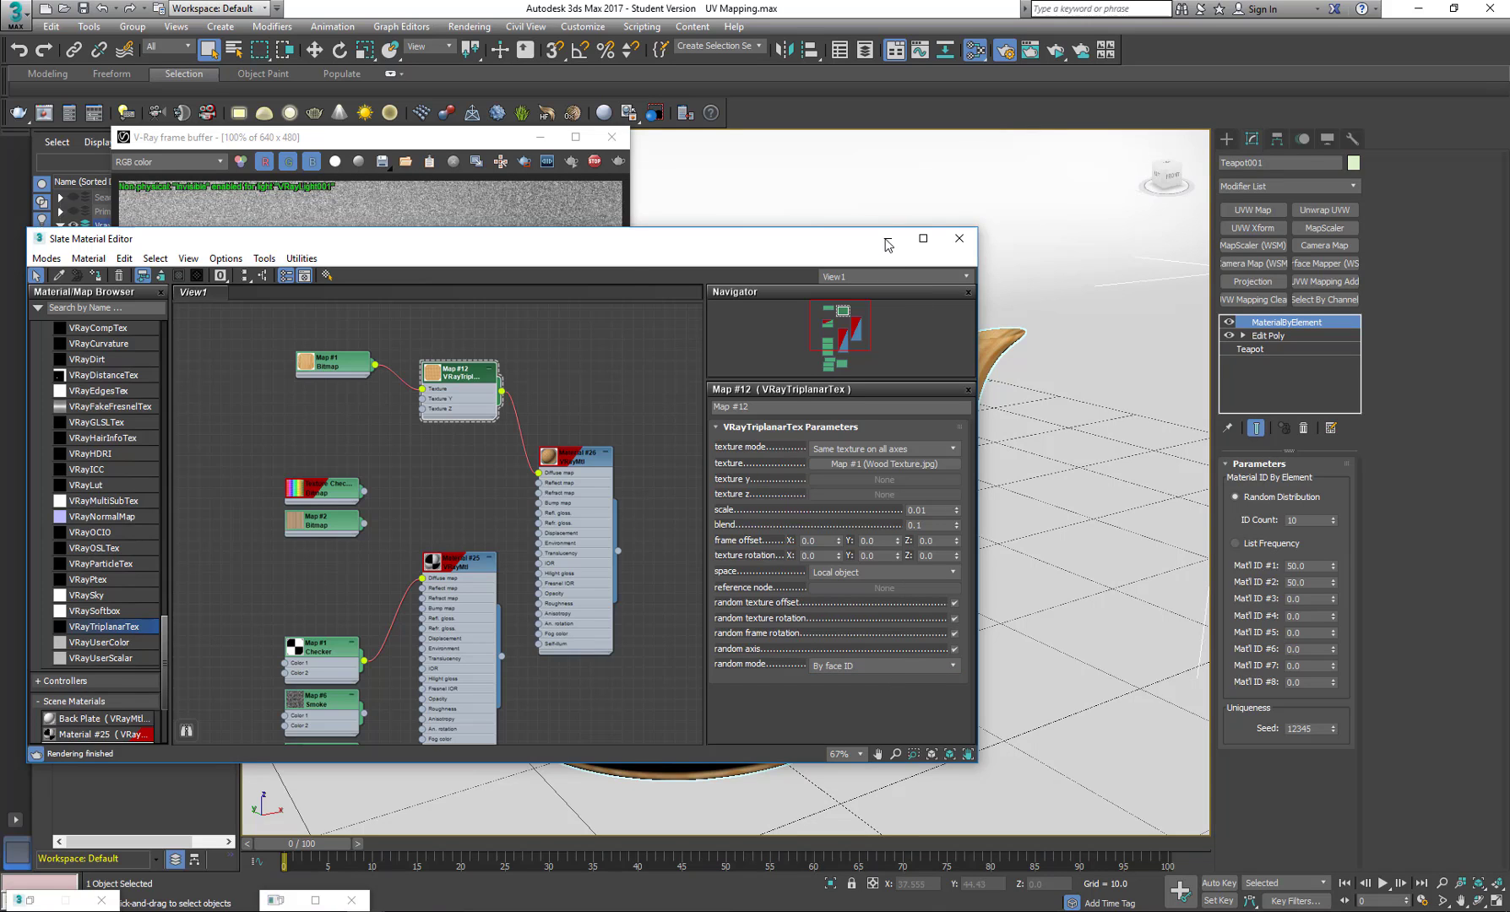
click(957, 239)
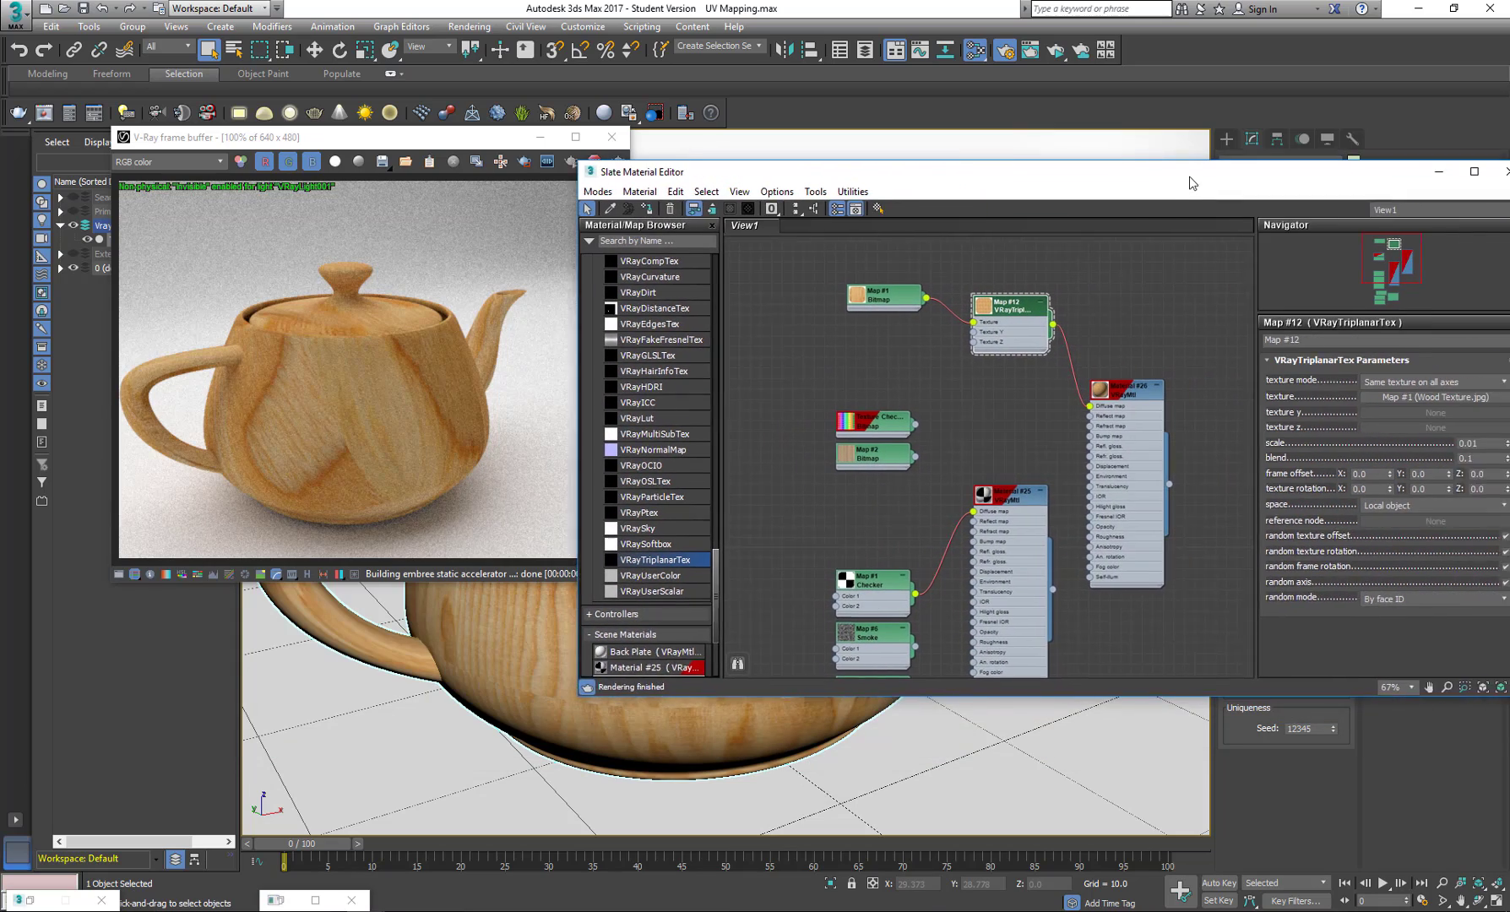
Step: Drag the Slate Material Editor aside to reveal the rendered teapot
drag(640, 171, 732, 184)
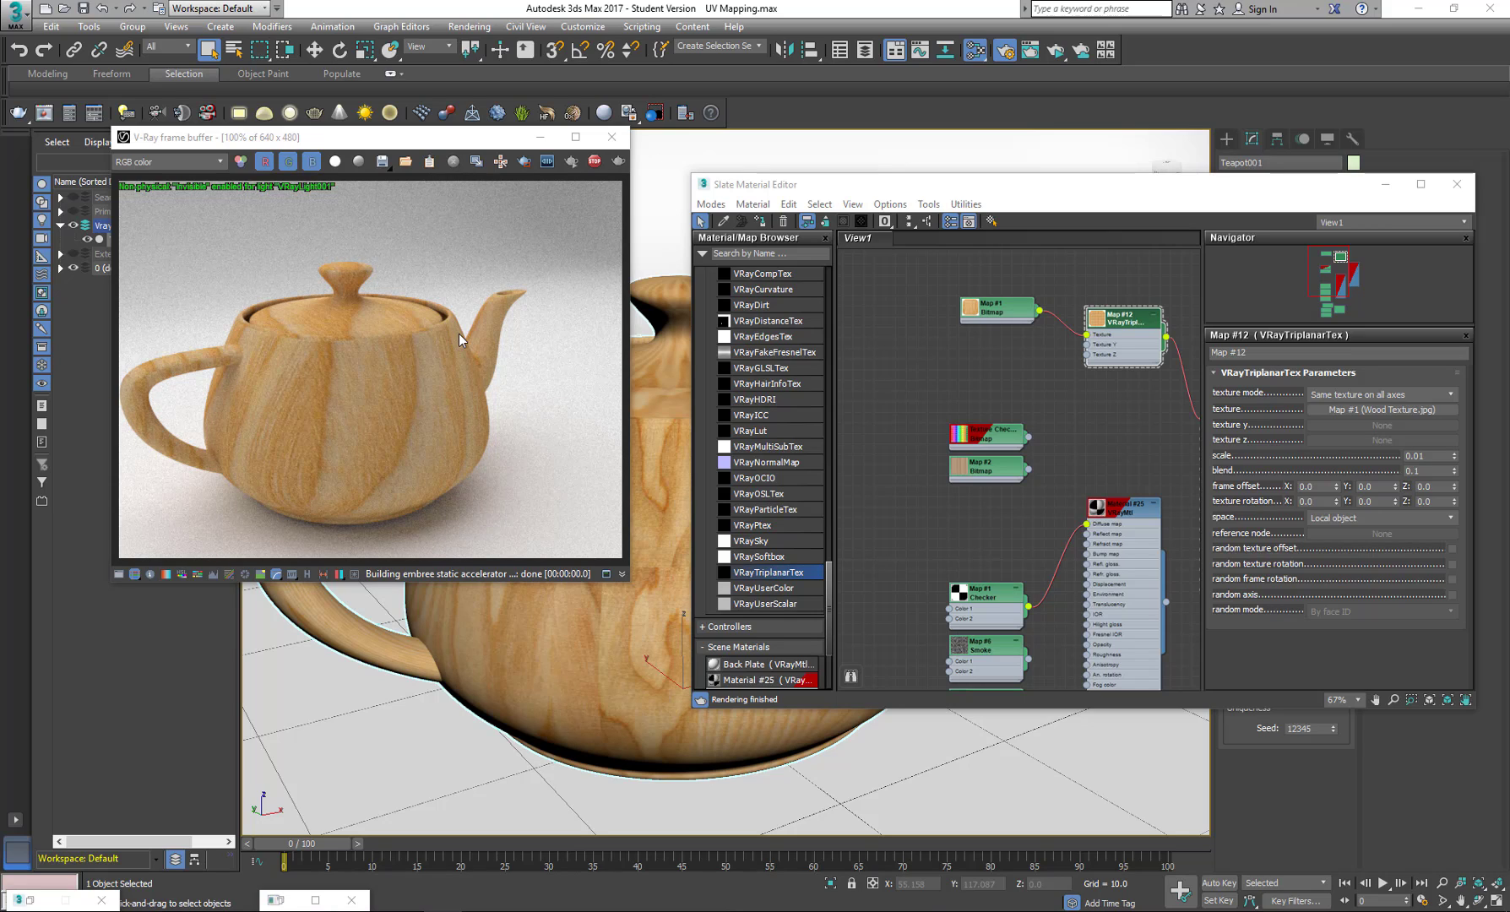
mouse_move(356, 329)
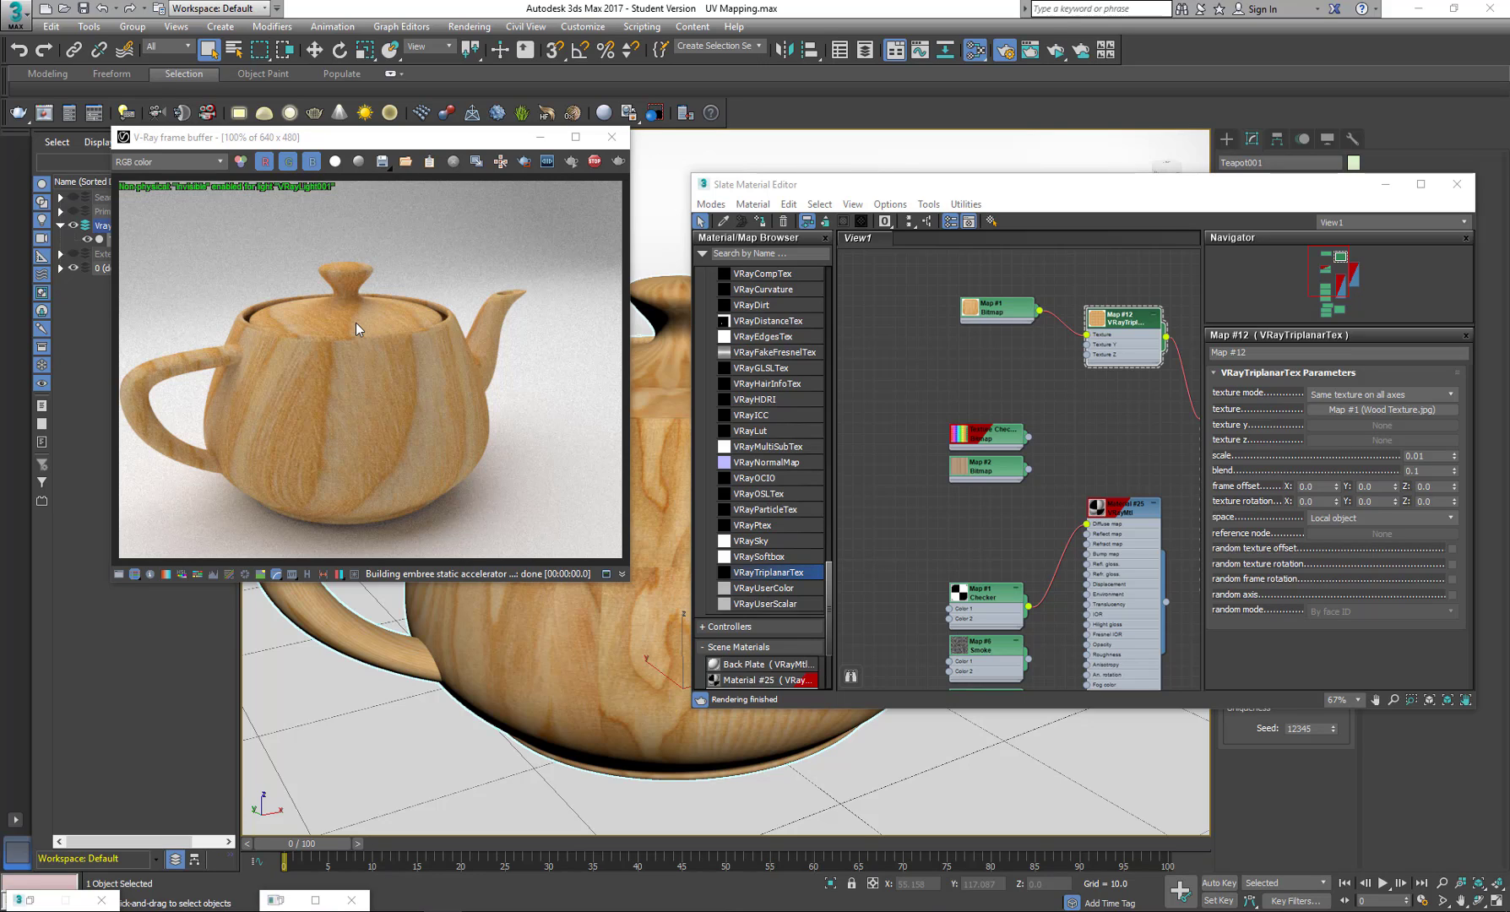
mouse_move(239, 330)
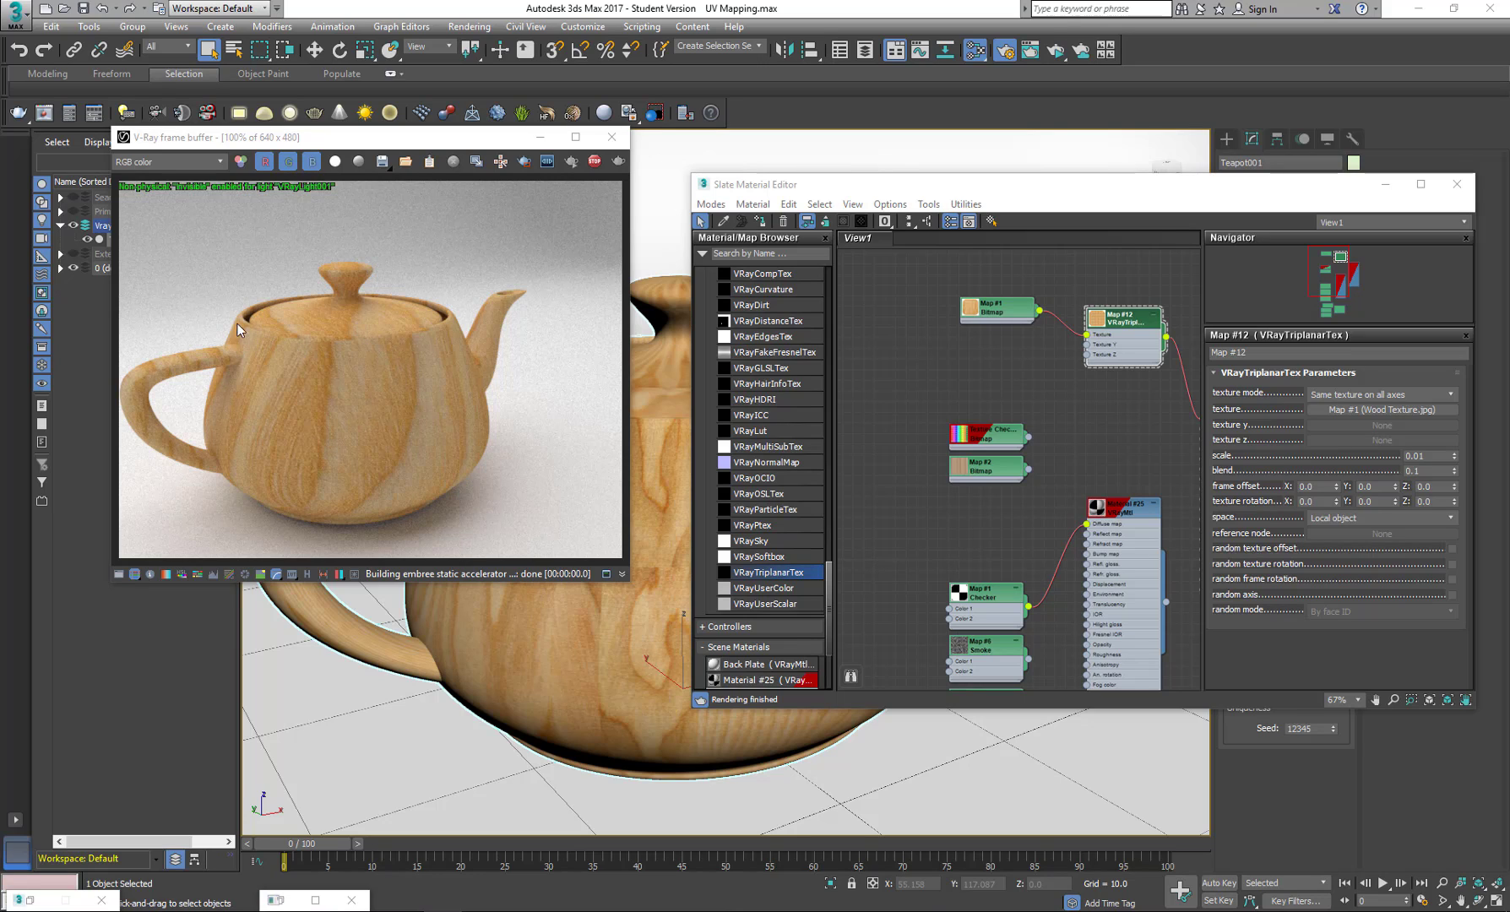
mouse_move(473, 420)
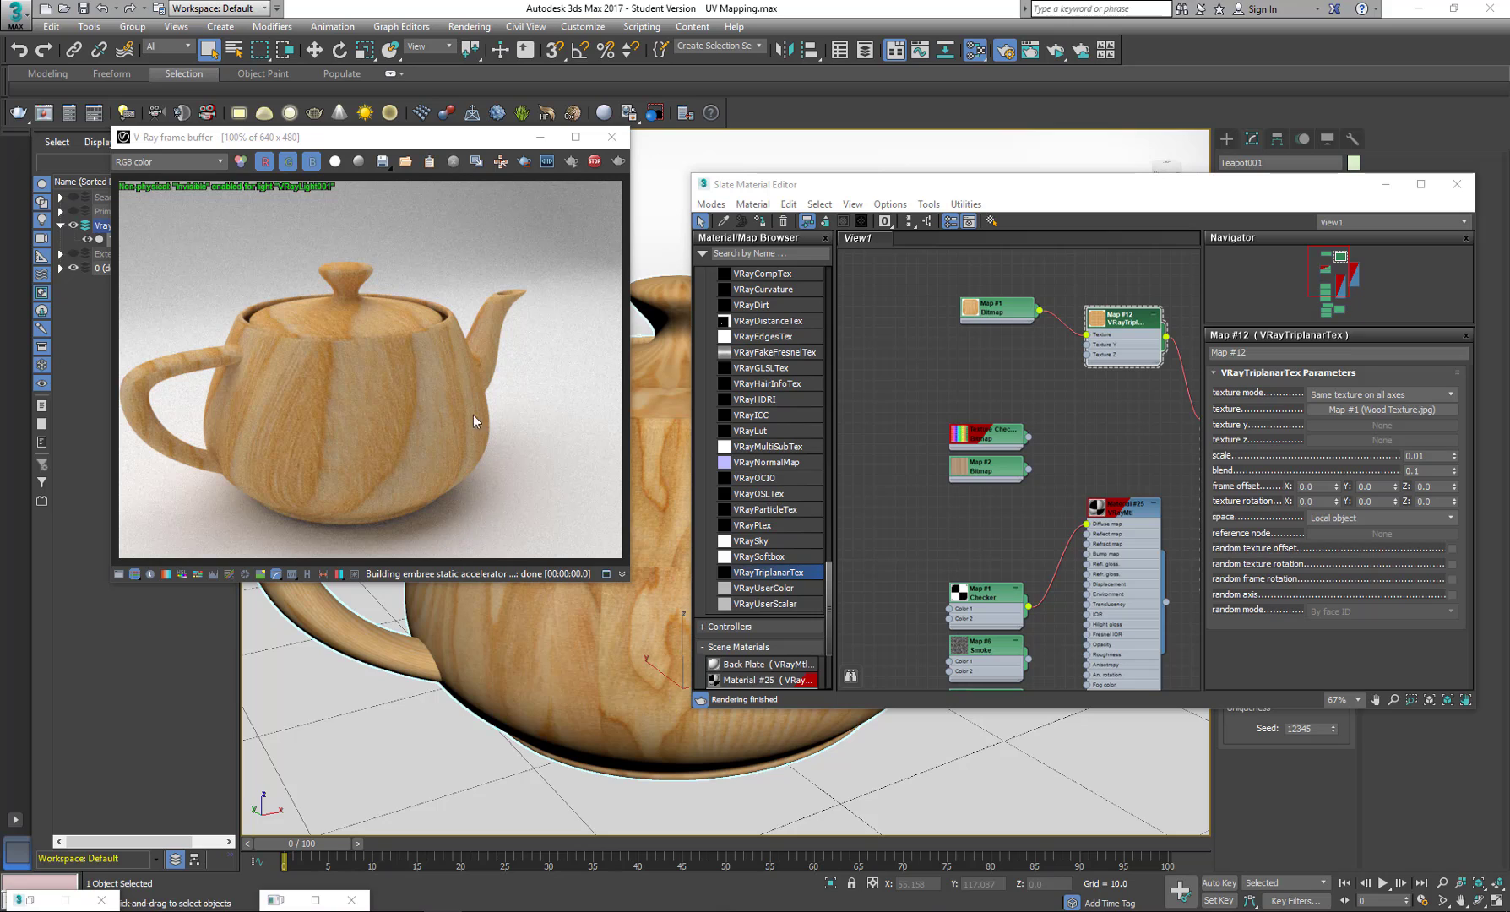